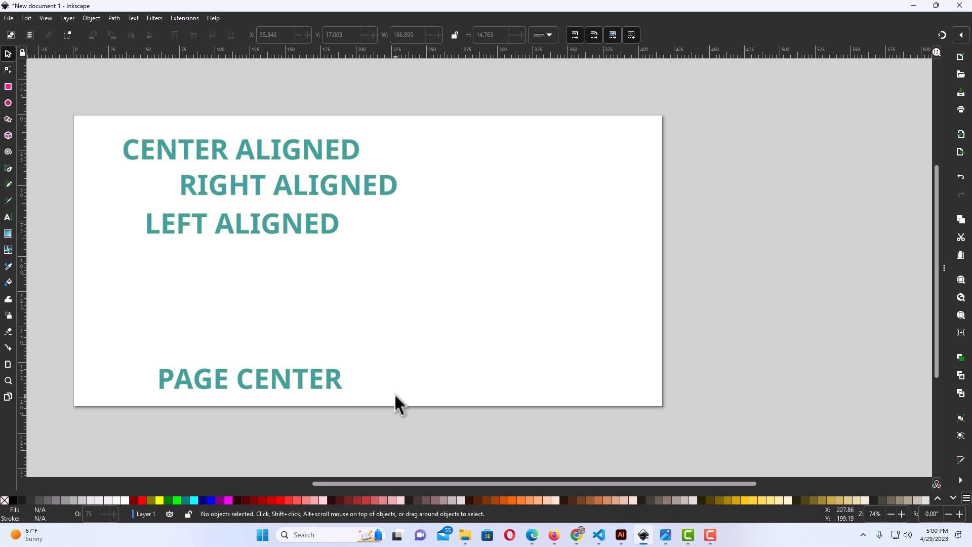
{"action": "mouse_move", "coordinate": [391, 295]}
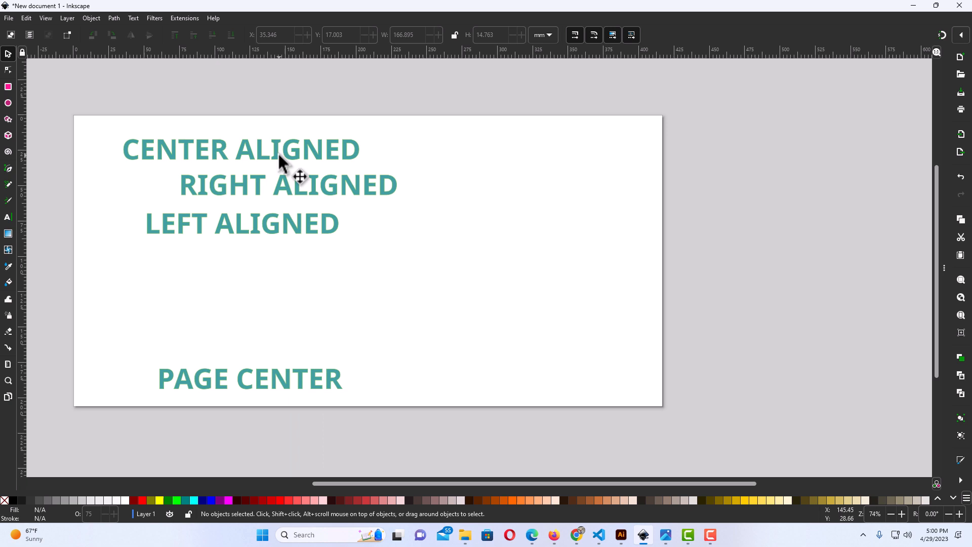
- Select the CENTER ALIGNED text line and reach the object commands
{"action": "left_click", "coordinate": [242, 149]}
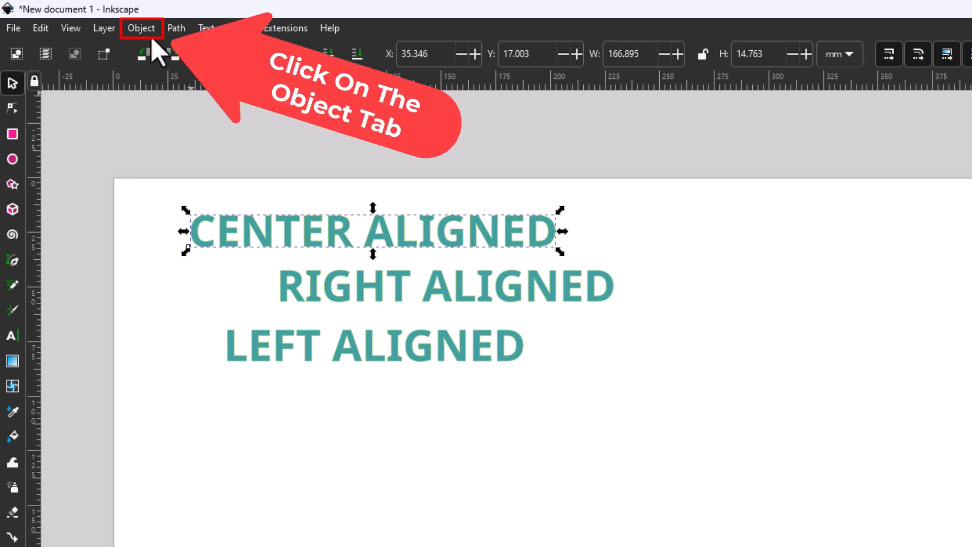
{"action": "left_click", "coordinate": [140, 28]}
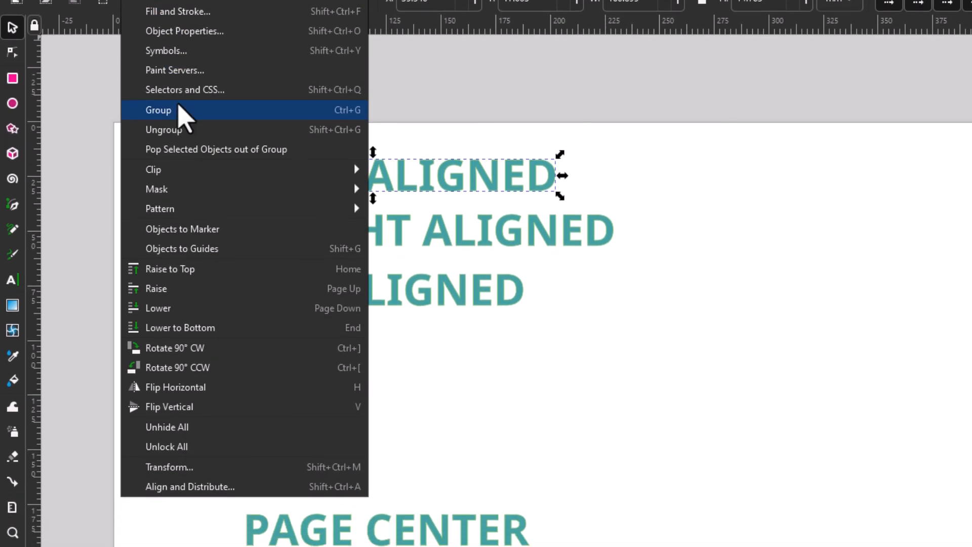
{"action": "mouse_move", "coordinate": [190, 473]}
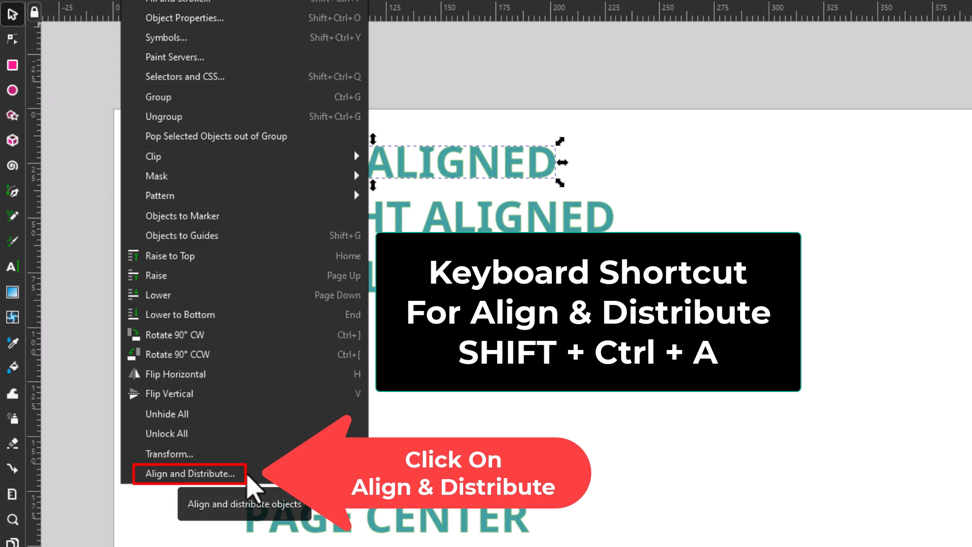
- Show the Align and Distribute panel with alignment relative to the Page
{"action": "left_click", "coordinate": [189, 473]}
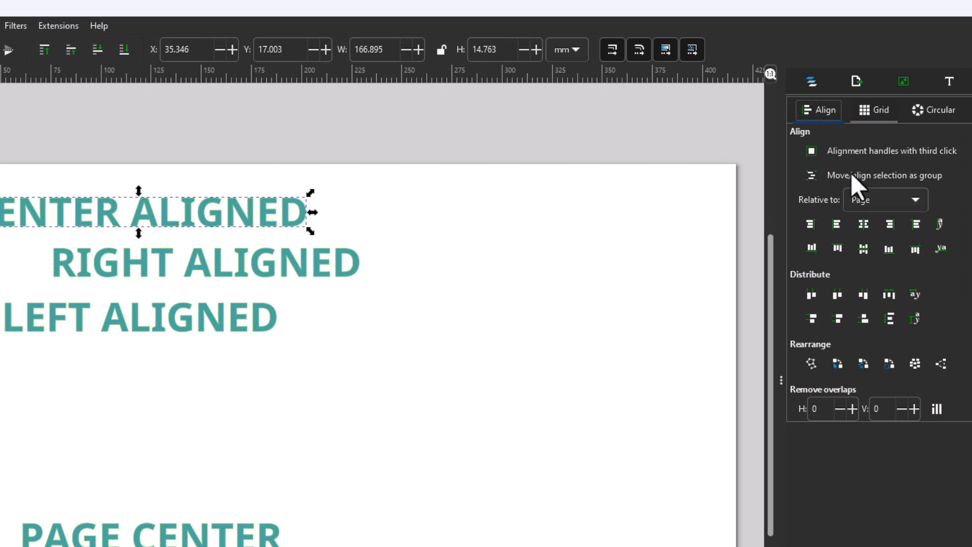
{"action": "mouse_move", "coordinate": [955, 279]}
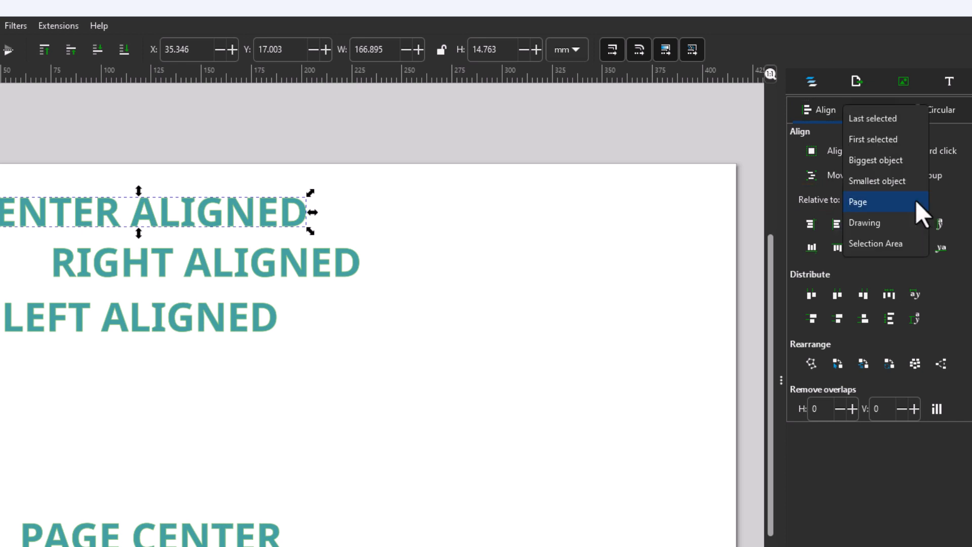
{"action": "mouse_move", "coordinate": [924, 214]}
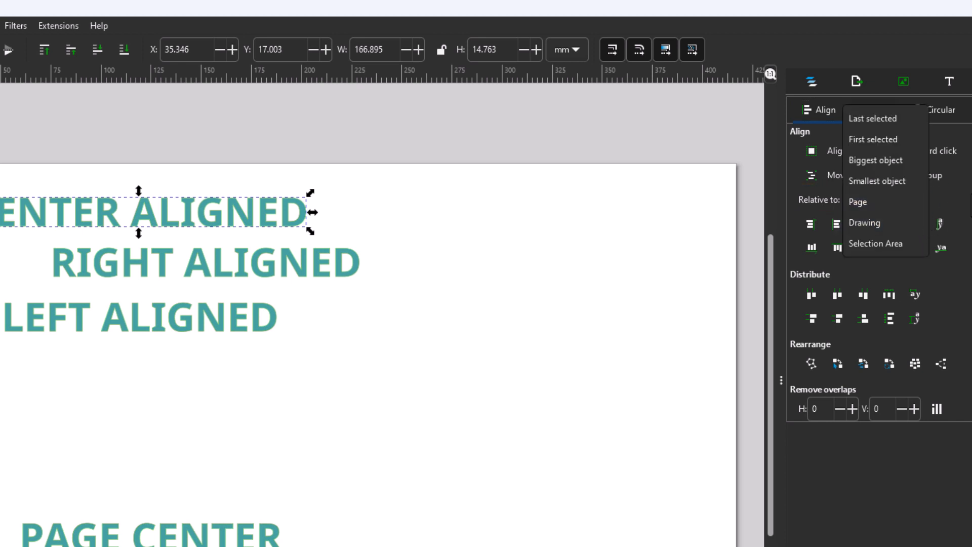
{"action": "left_click", "coordinate": [858, 200]}
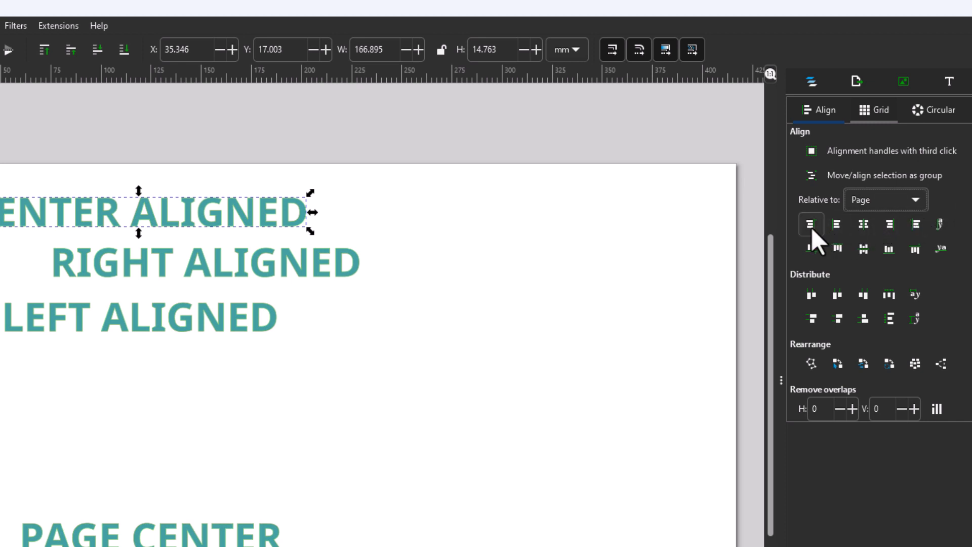
{"action": "mouse_move", "coordinate": [837, 225]}
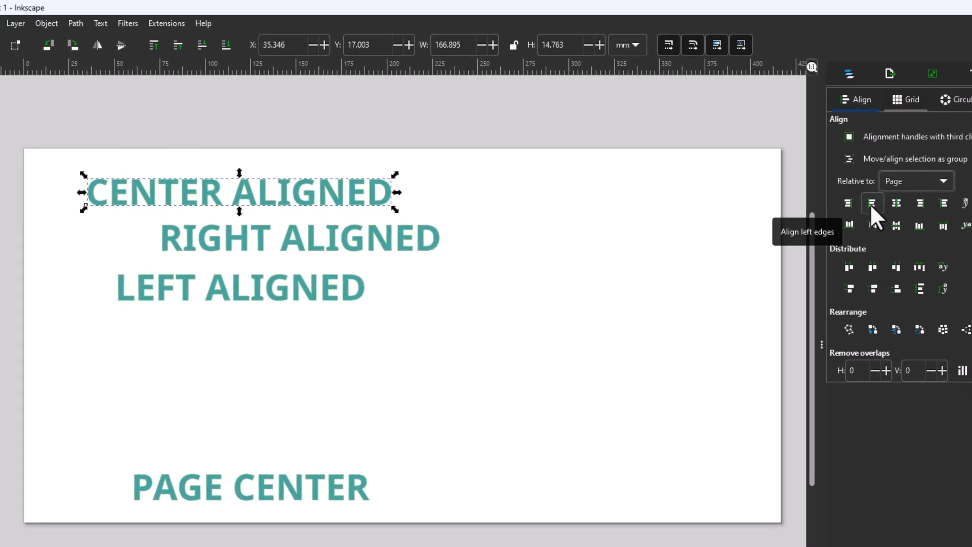
- Try the horizontal alignment options, leaving CENTER ALIGNED centered across the page width
{"action": "left_click", "coordinate": [873, 203]}
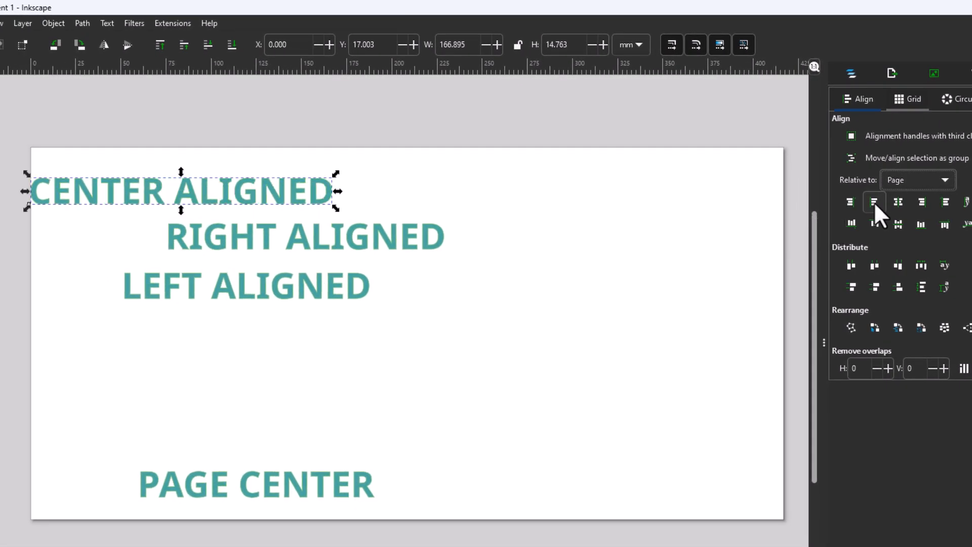
{"action": "mouse_move", "coordinate": [874, 201]}
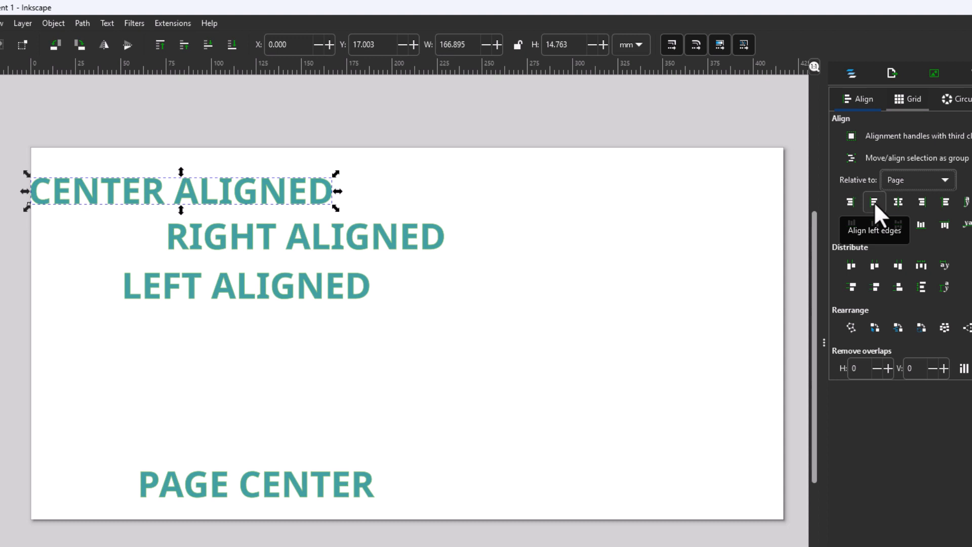
{"action": "mouse_move", "coordinate": [897, 202]}
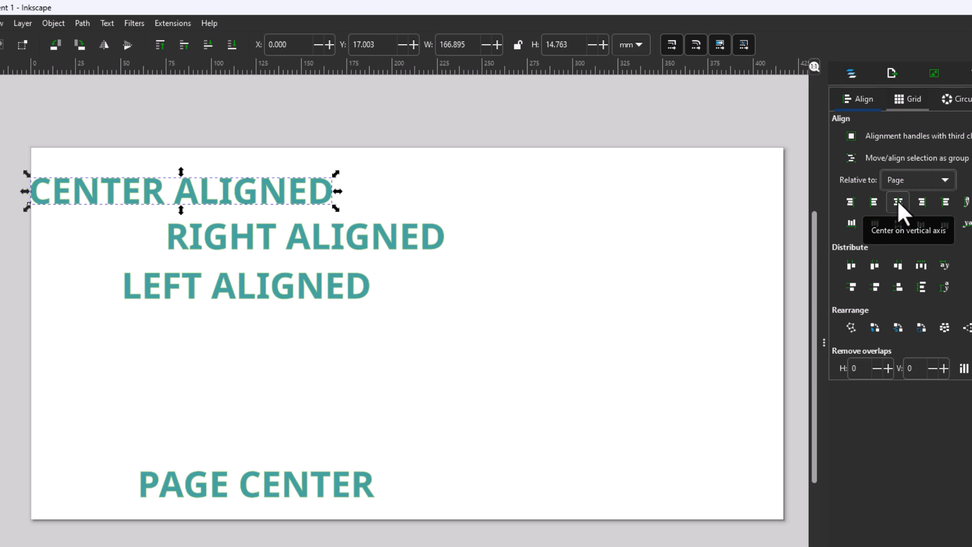
{"action": "left_click", "coordinate": [896, 201]}
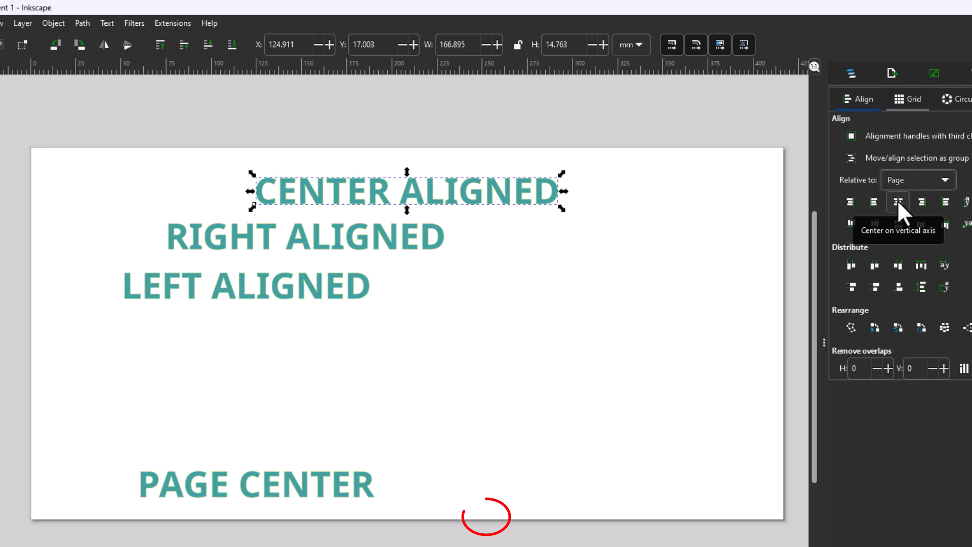
{"action": "mouse_move", "coordinate": [921, 201]}
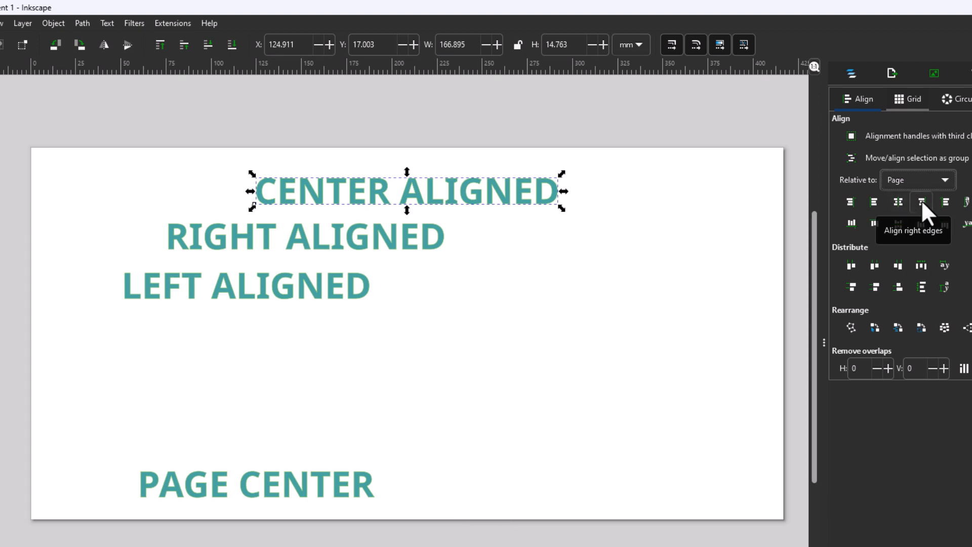
{"action": "left_click", "coordinate": [921, 202]}
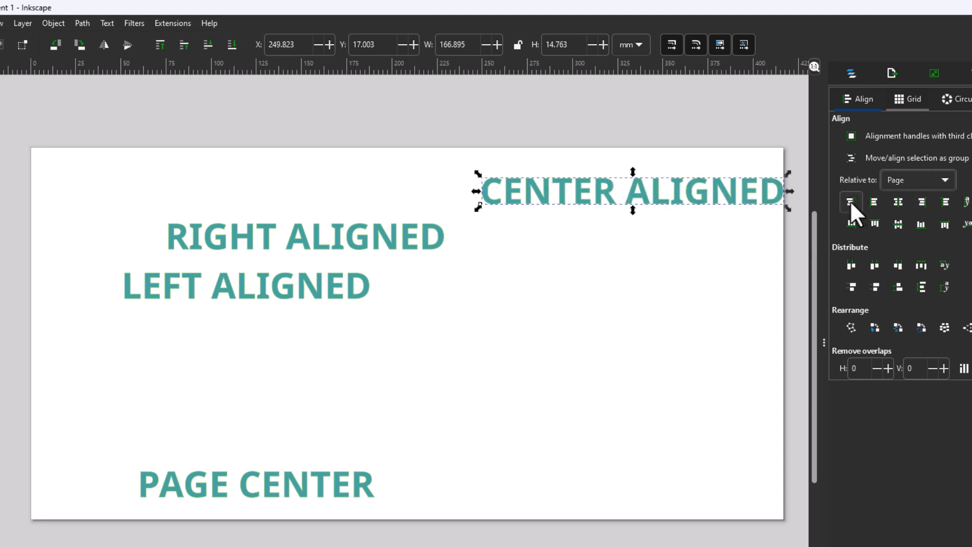
{"action": "left_click", "coordinate": [850, 202]}
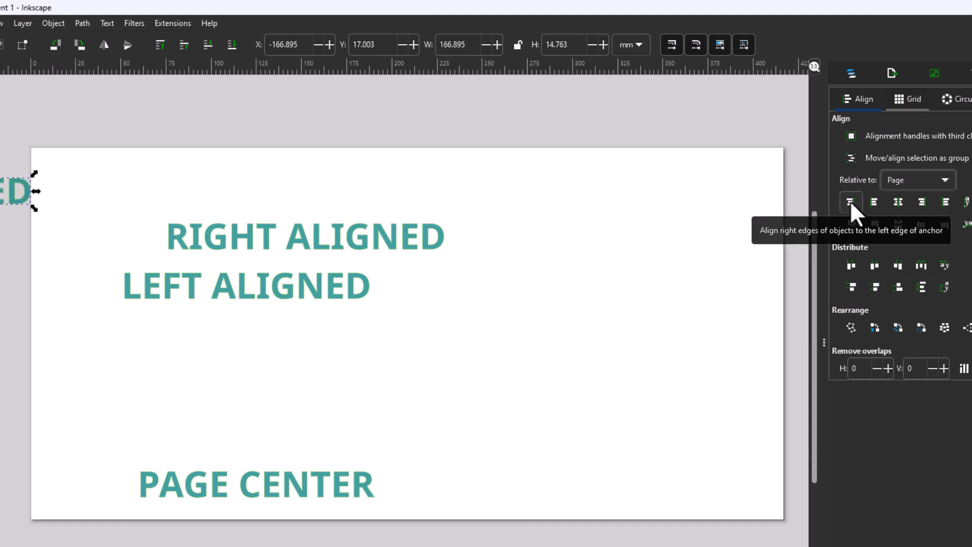
{"action": "mouse_move", "coordinate": [946, 213]}
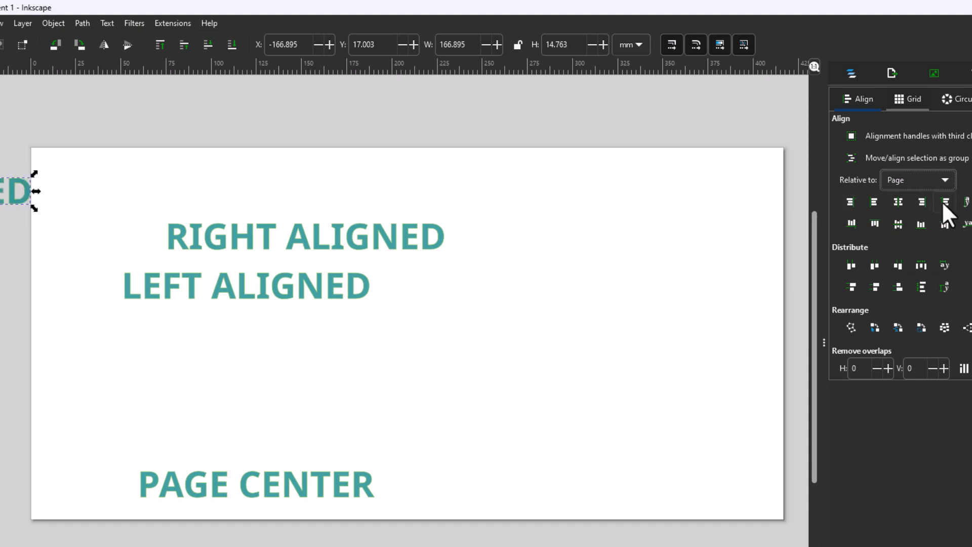
{"action": "left_click", "coordinate": [946, 201]}
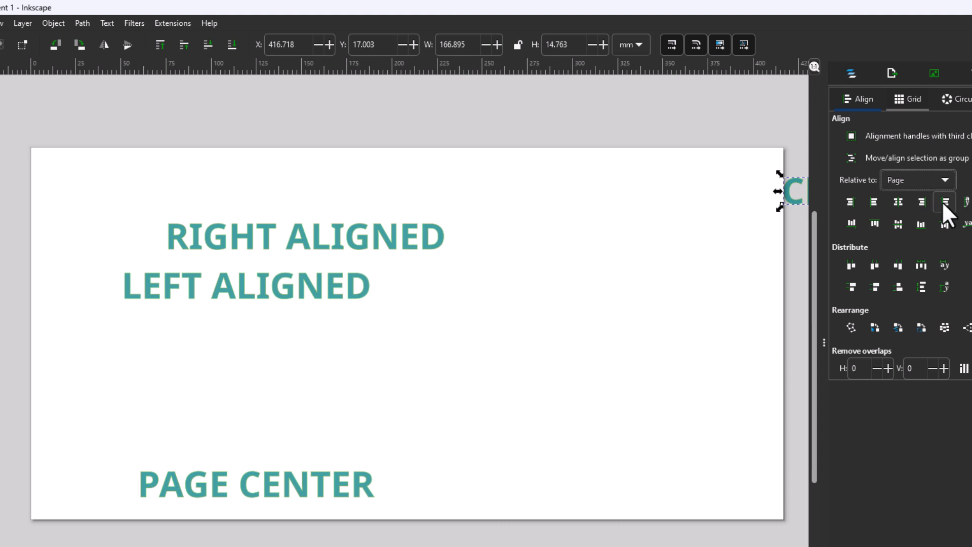
{"action": "mouse_move", "coordinate": [944, 202]}
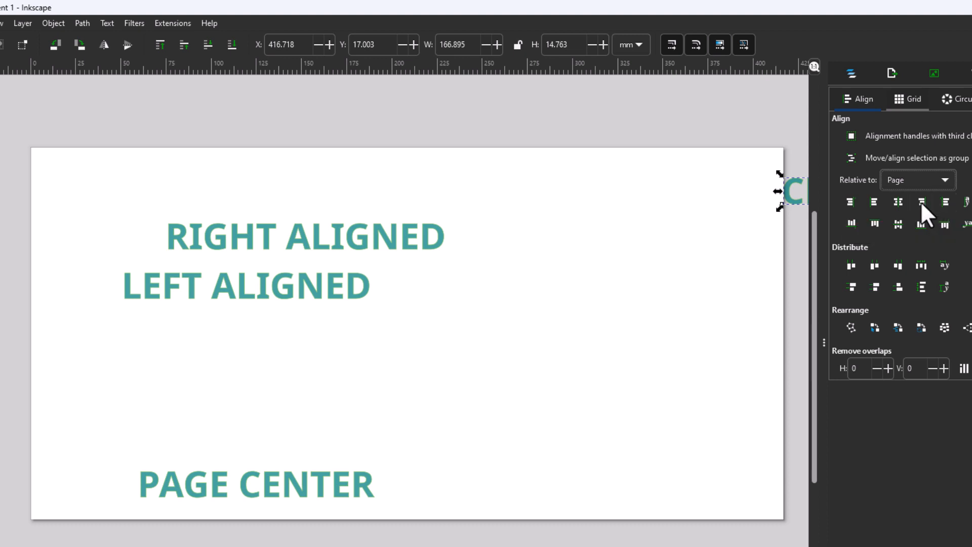
{"action": "mouse_move", "coordinate": [899, 202]}
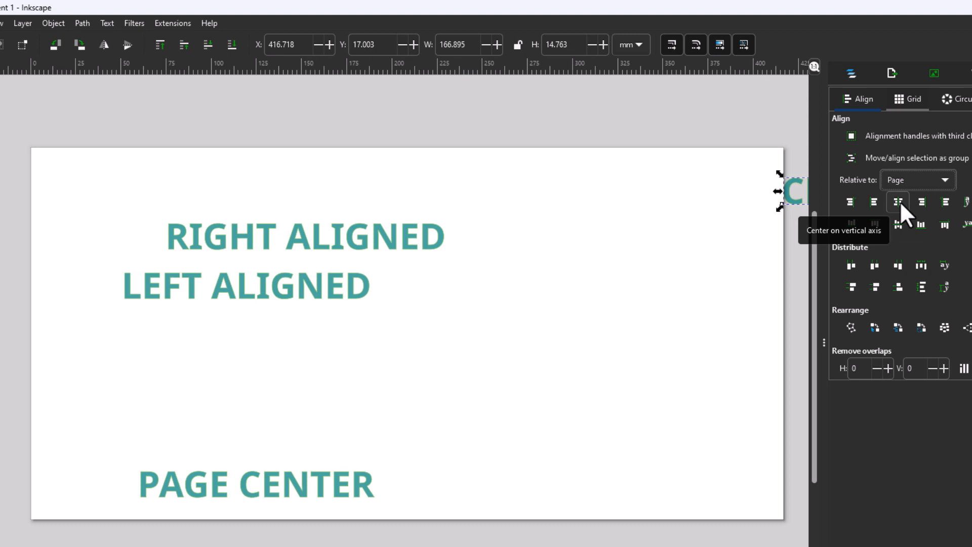
{"action": "left_click", "coordinate": [896, 202]}
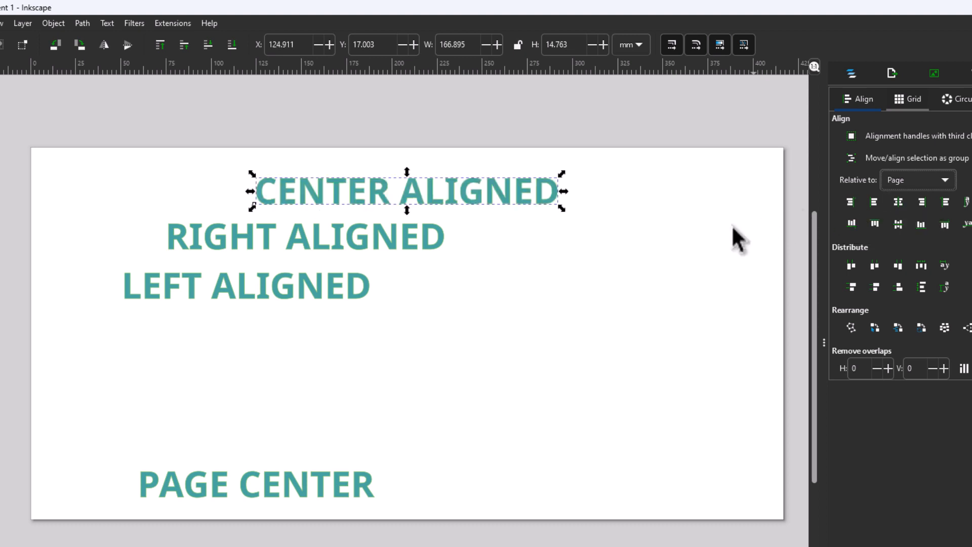
{"action": "mouse_move", "coordinate": [462, 263]}
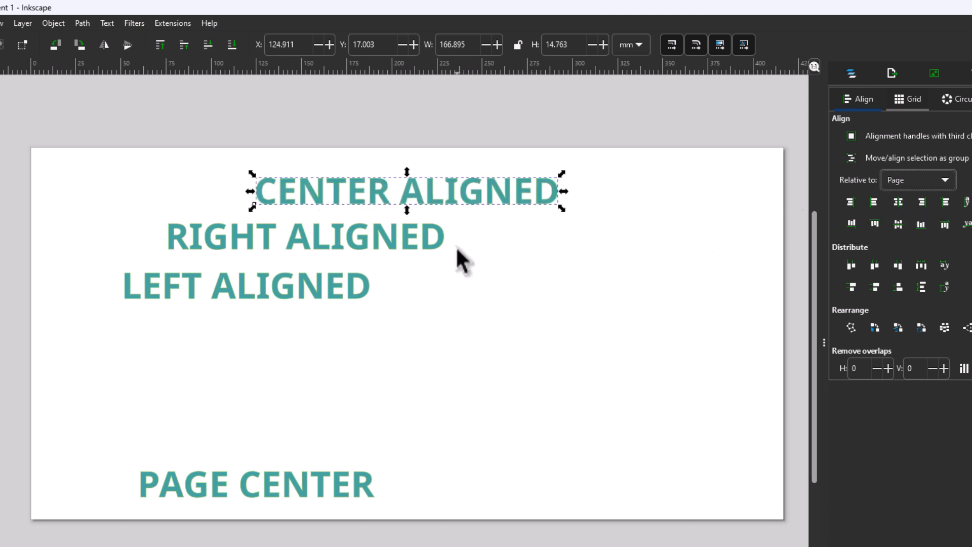
- Push the RIGHT ALIGNED text line flush against the page's right edge
{"action": "left_click", "coordinate": [304, 237]}
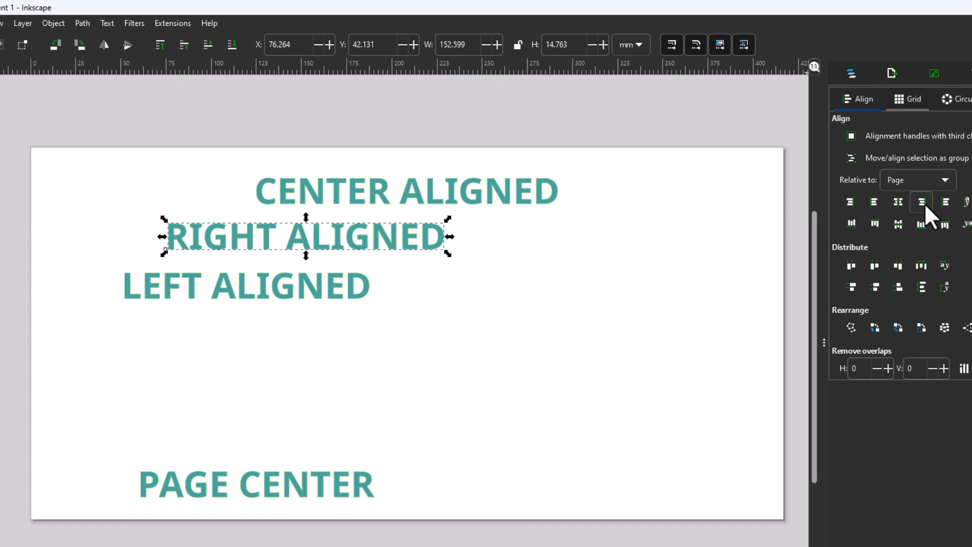
{"action": "mouse_move", "coordinate": [945, 223]}
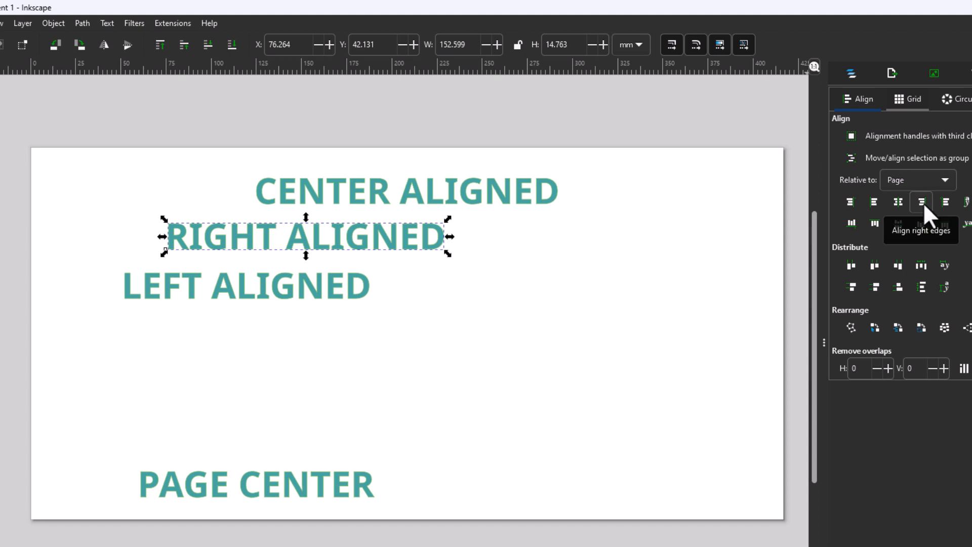
{"action": "mouse_move", "coordinate": [930, 213]}
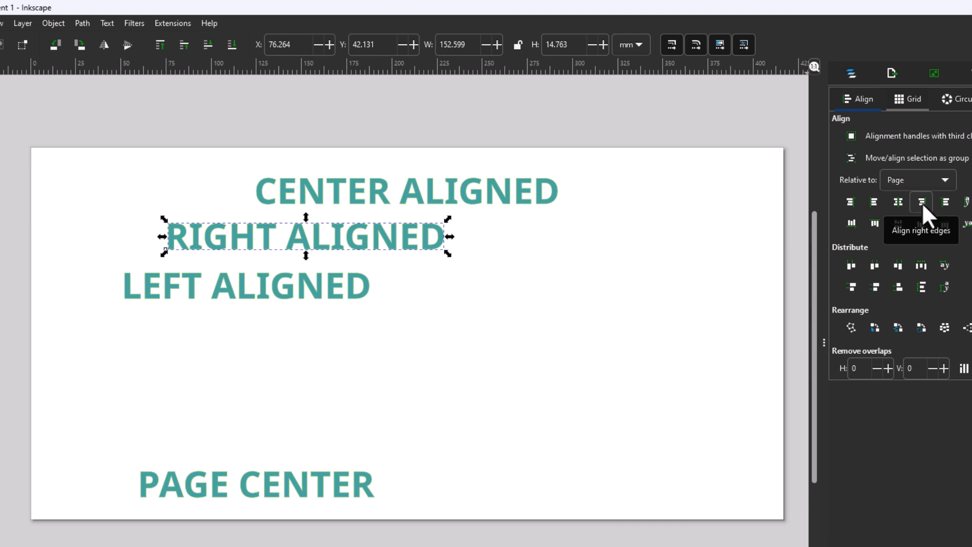
{"action": "left_click", "coordinate": [920, 201]}
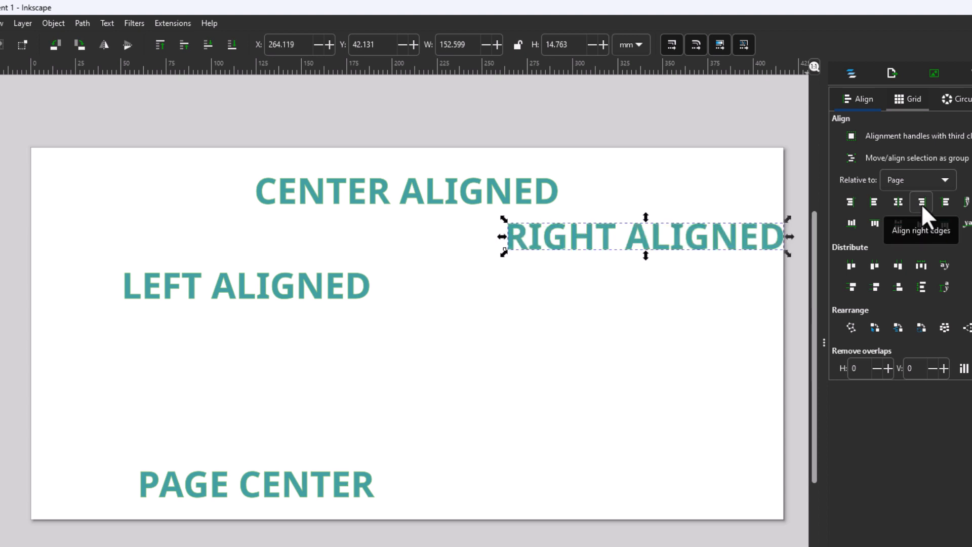
{"action": "mouse_move", "coordinate": [372, 310]}
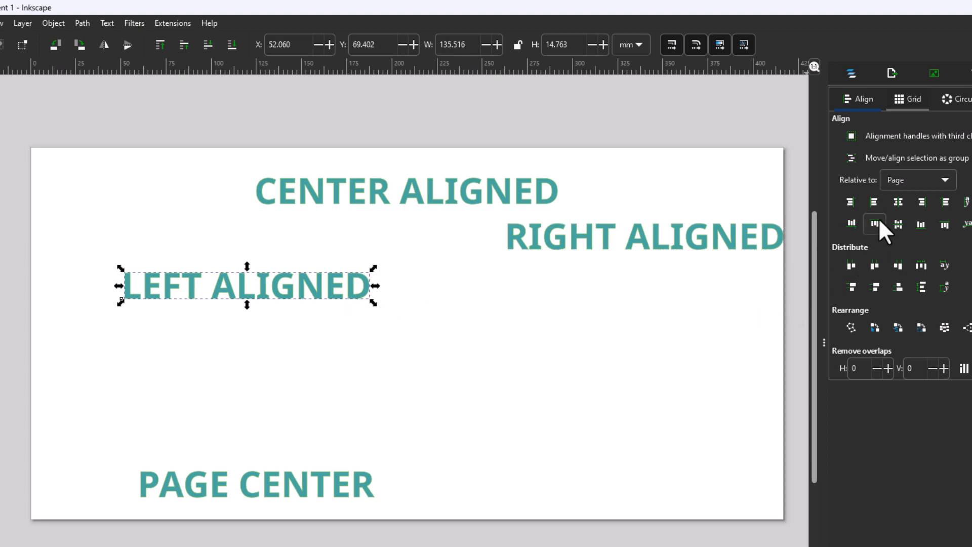
{"action": "mouse_move", "coordinate": [874, 201]}
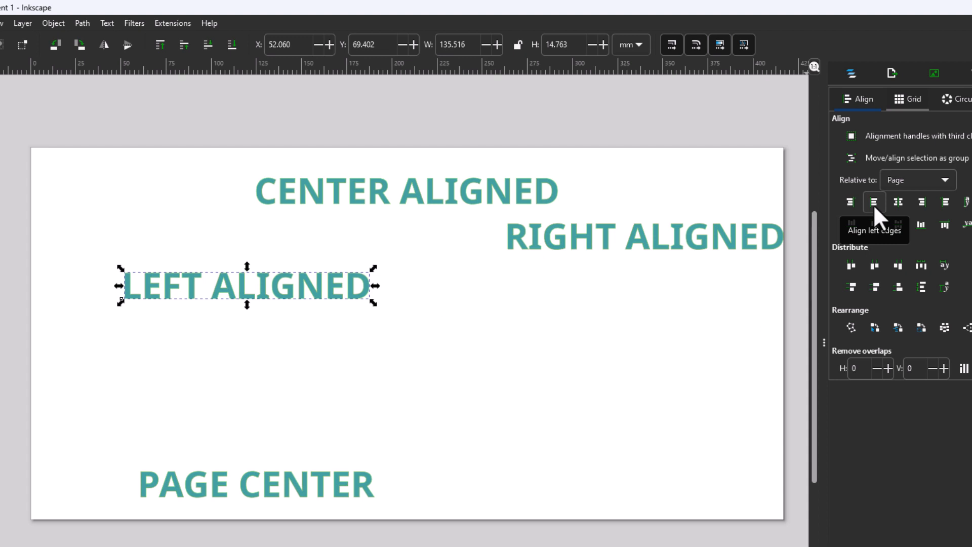
- Push the LEFT ALIGNED text line flush against the page's left edge
{"action": "left_click", "coordinate": [874, 202]}
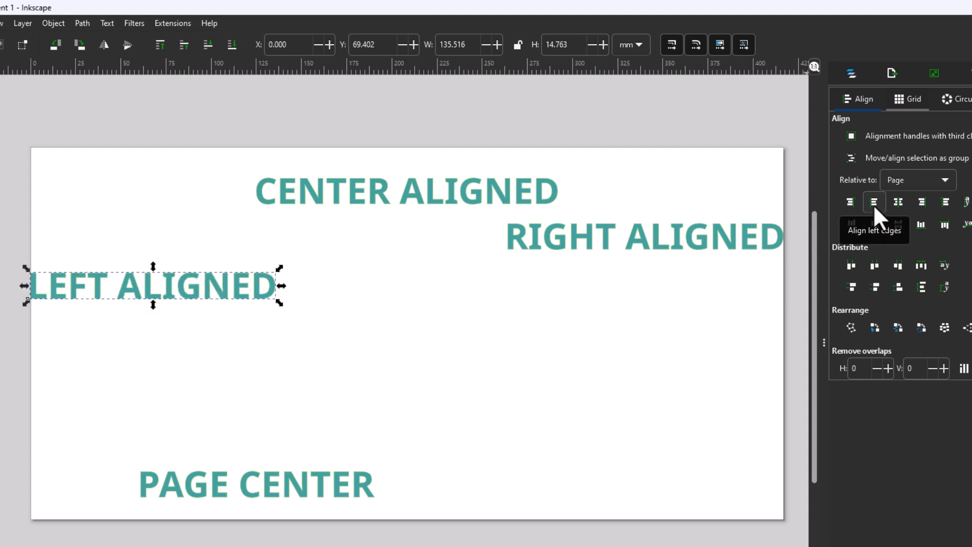
{"action": "mouse_move", "coordinate": [316, 496]}
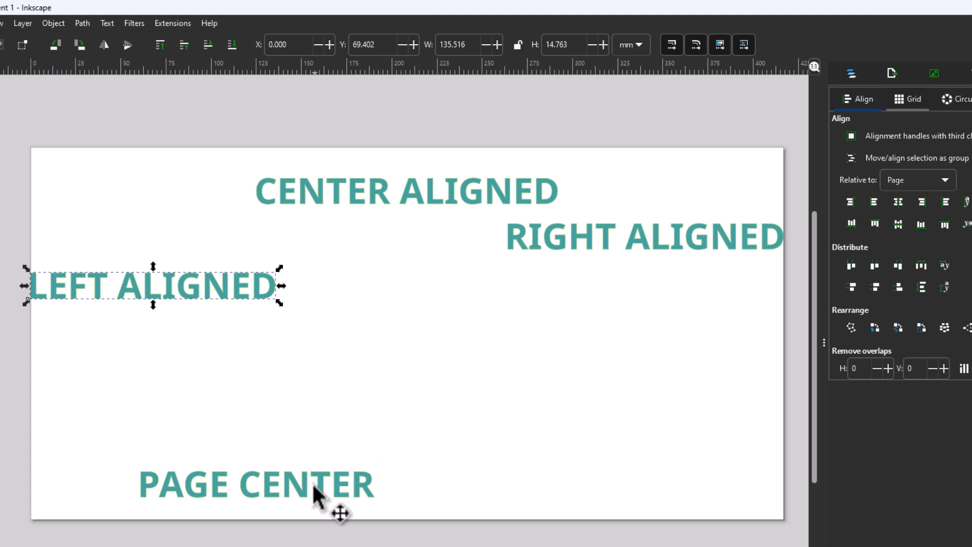
{"action": "mouse_move", "coordinate": [308, 488]}
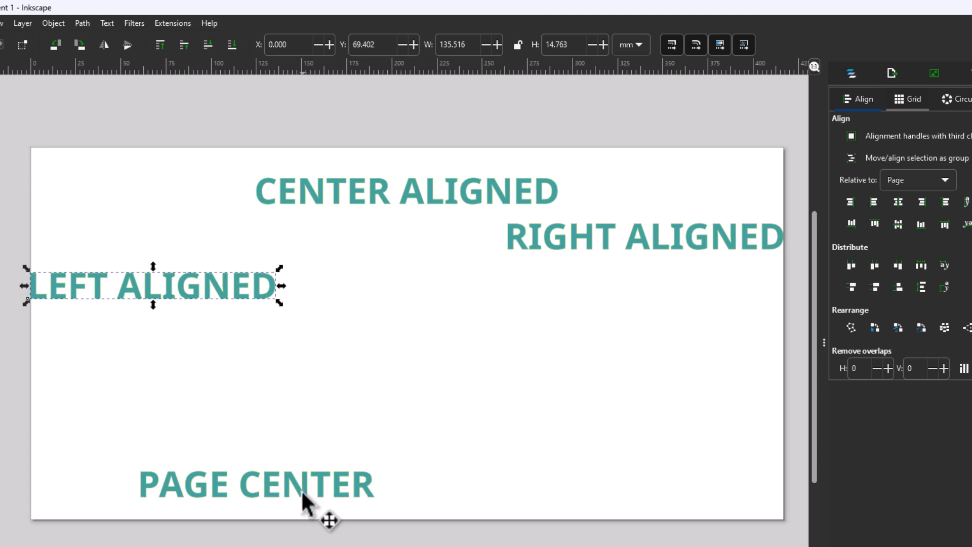
- Center the PAGE CENTER text line both horizontally and vertically on the page
{"action": "left_click", "coordinate": [254, 485]}
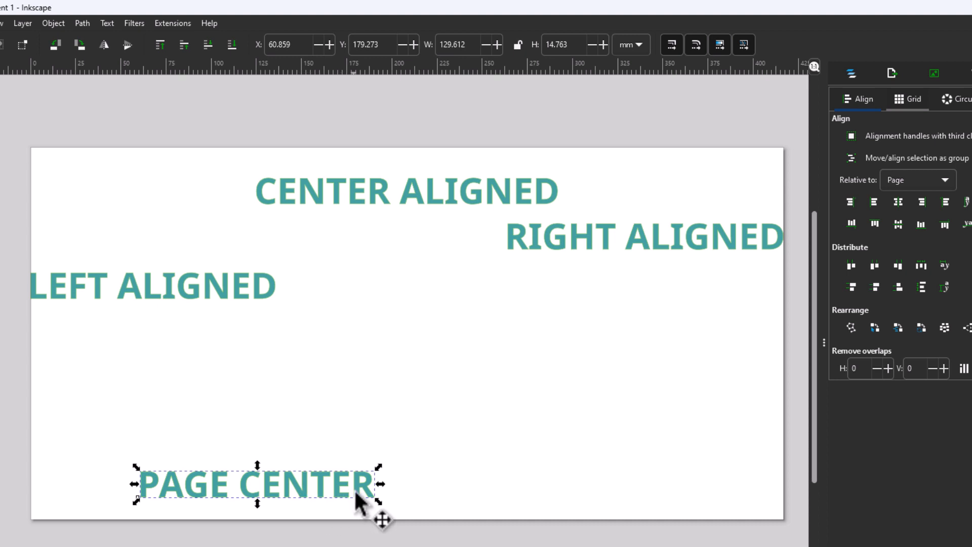
{"action": "mouse_move", "coordinate": [674, 348]}
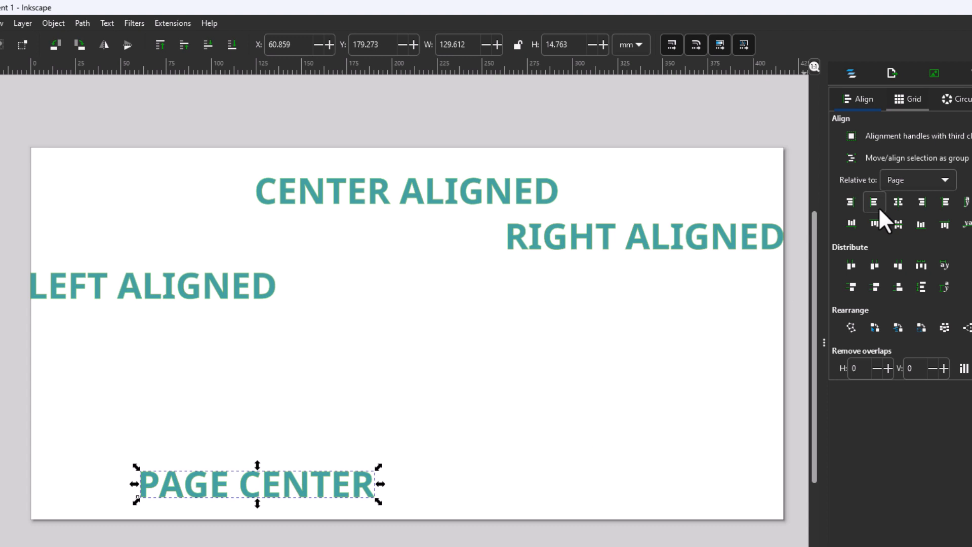
{"action": "mouse_move", "coordinate": [880, 223]}
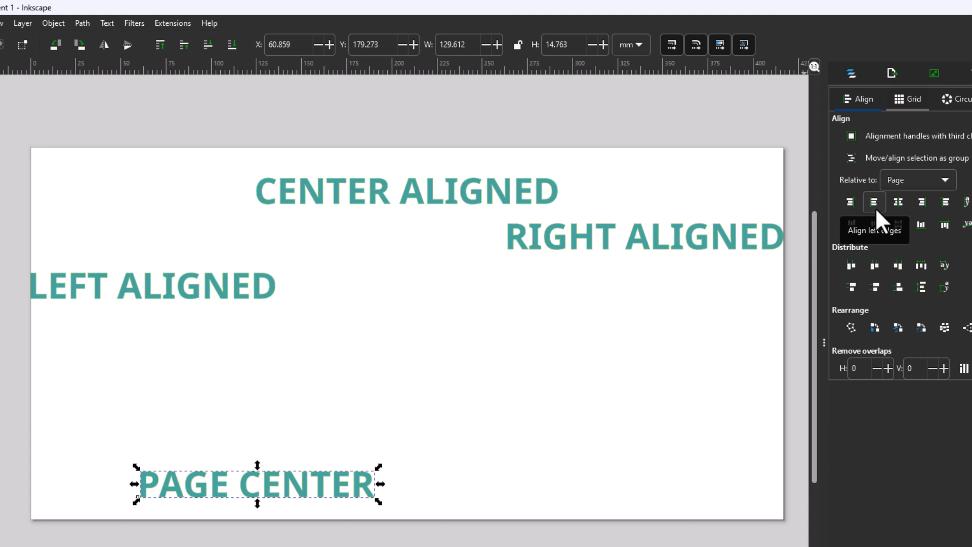
{"action": "mouse_move", "coordinate": [898, 202]}
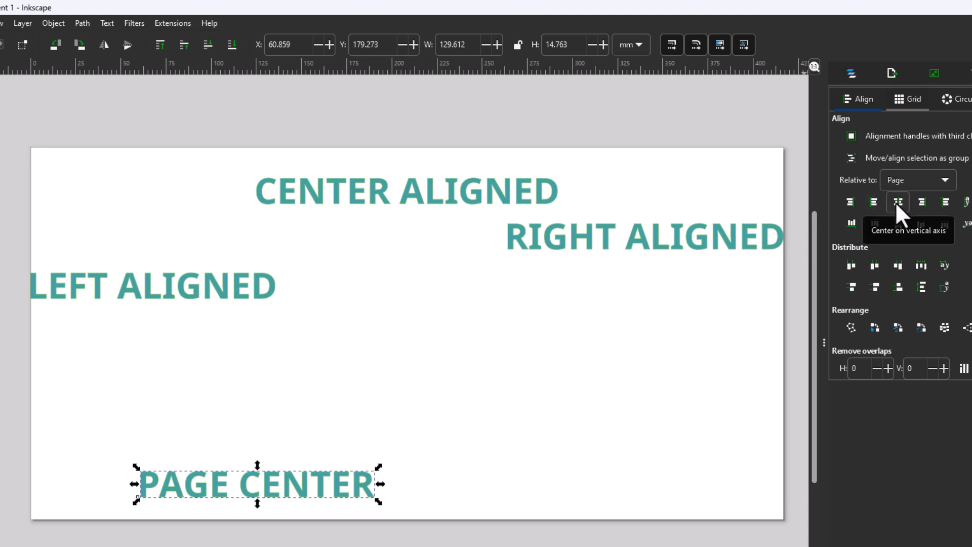
{"action": "left_click", "coordinate": [897, 202]}
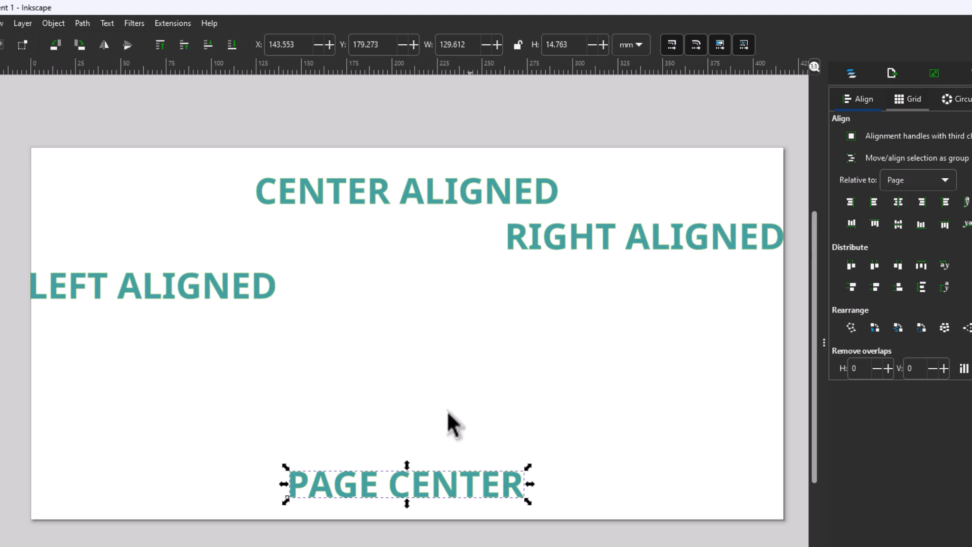
{"action": "mouse_move", "coordinate": [453, 494]}
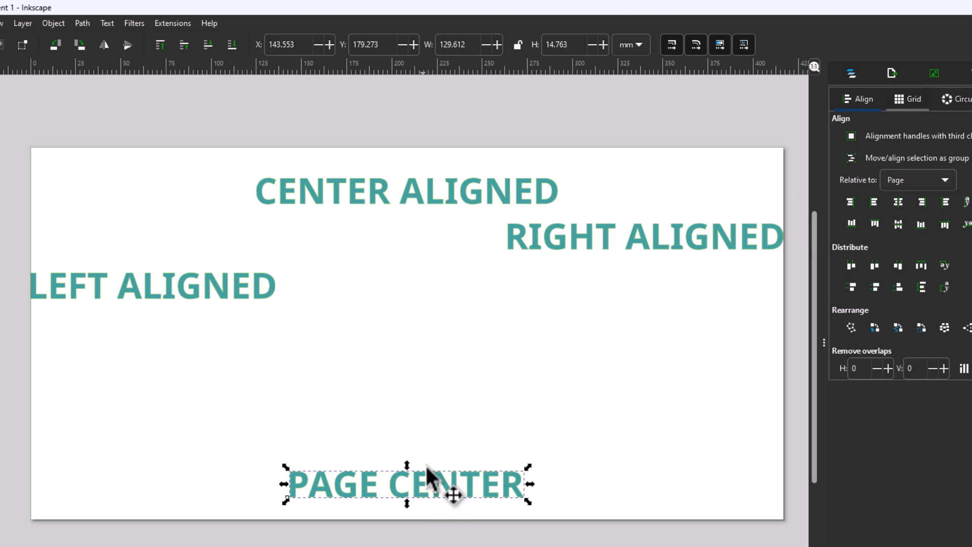
{"action": "mouse_move", "coordinate": [545, 363]}
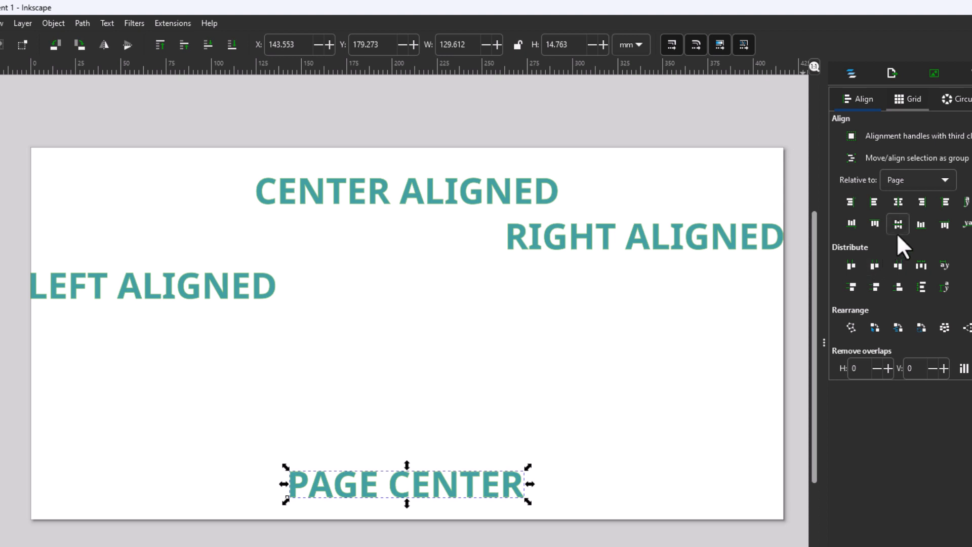
{"action": "mouse_move", "coordinate": [898, 224]}
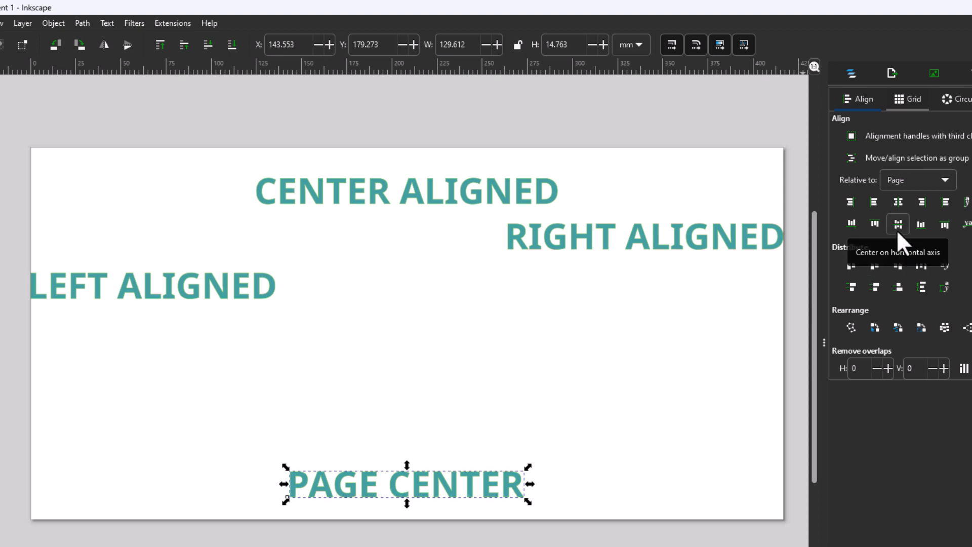
{"action": "left_click", "coordinate": [897, 224]}
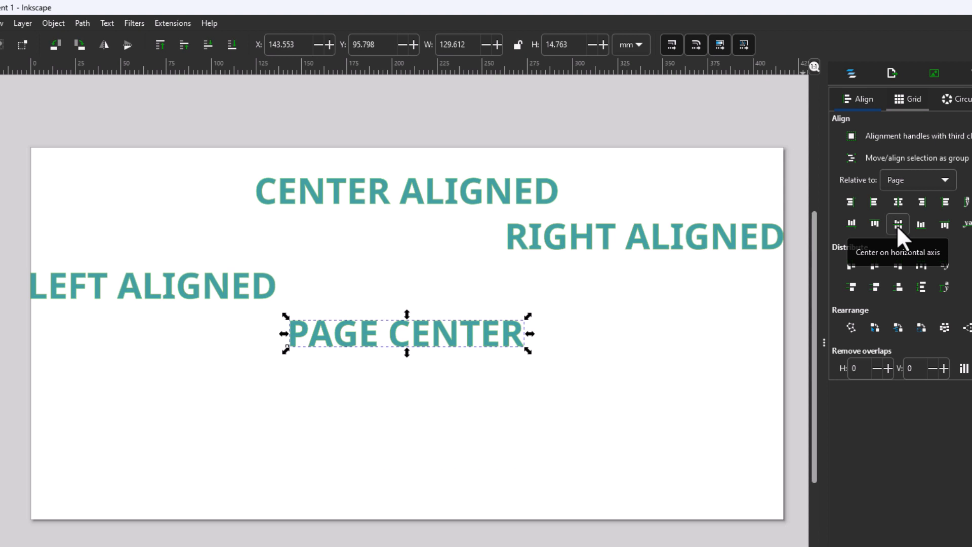